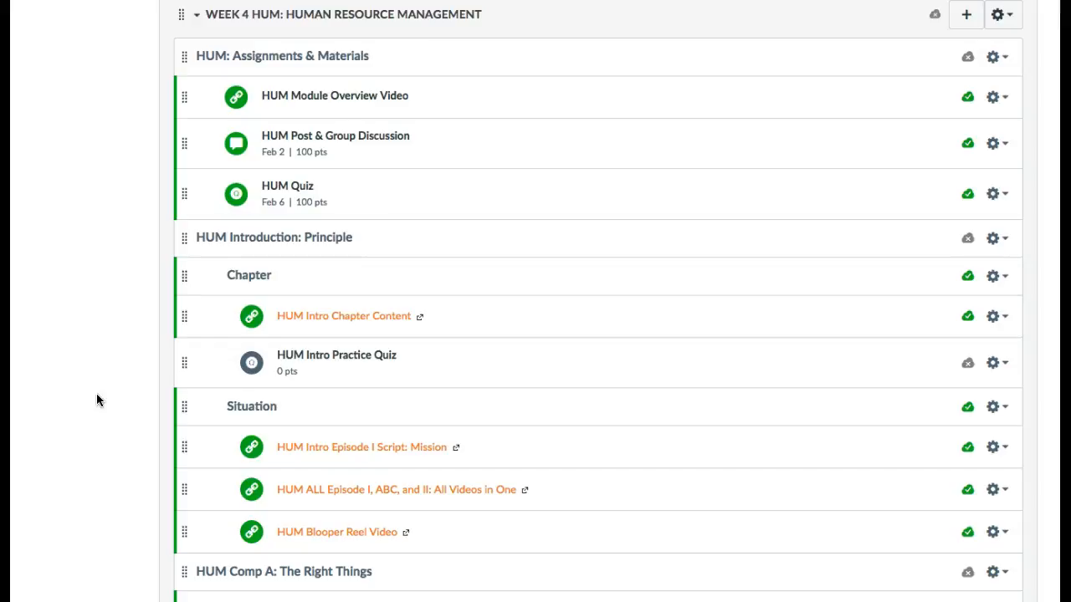
mouse_move(162, 232)
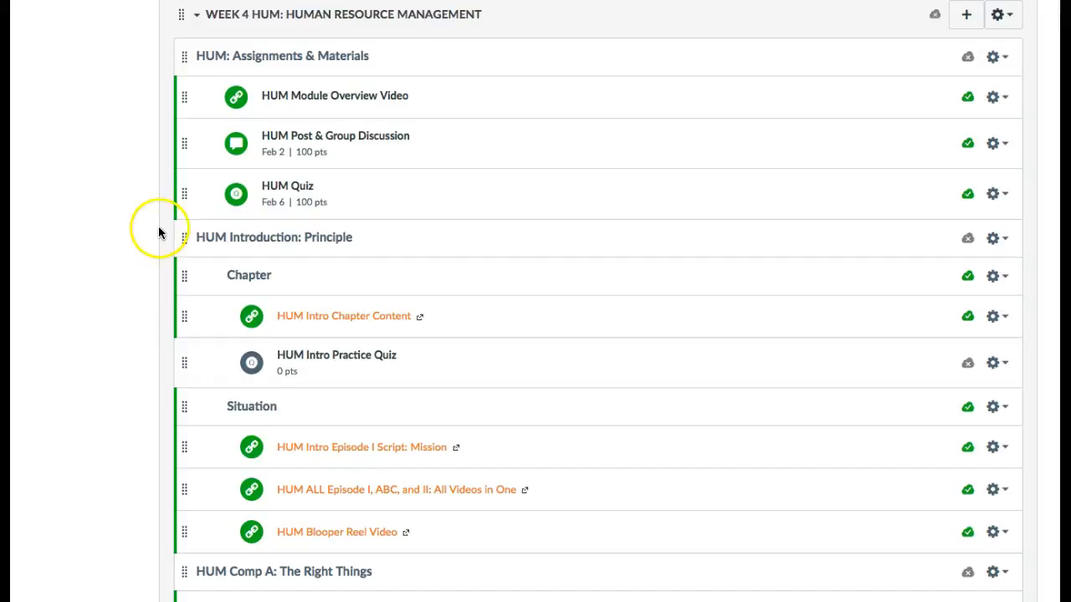
mouse_move(138, 244)
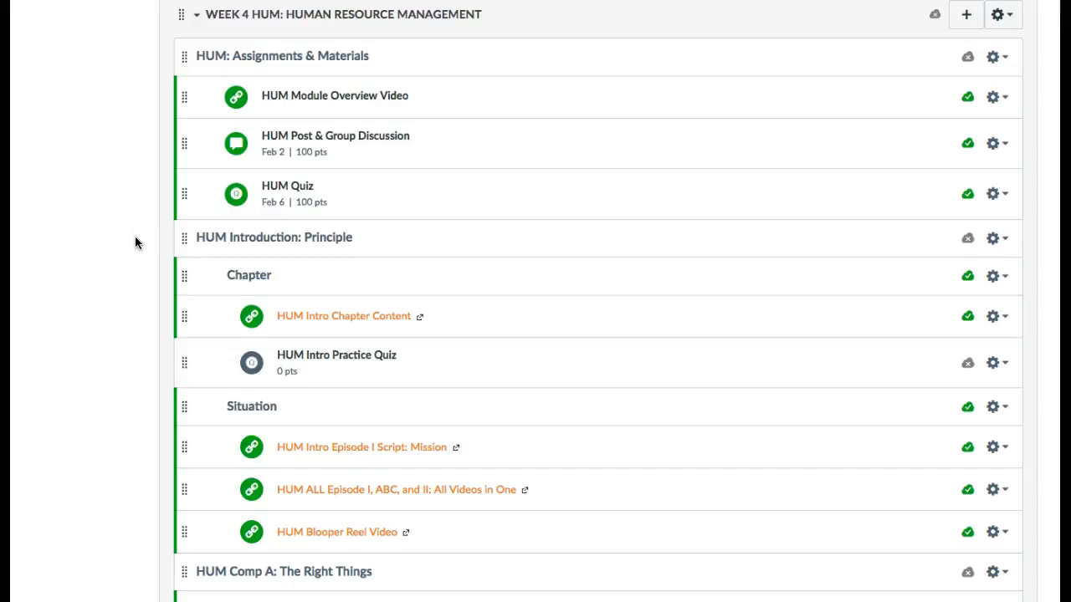
mouse_move(266, 159)
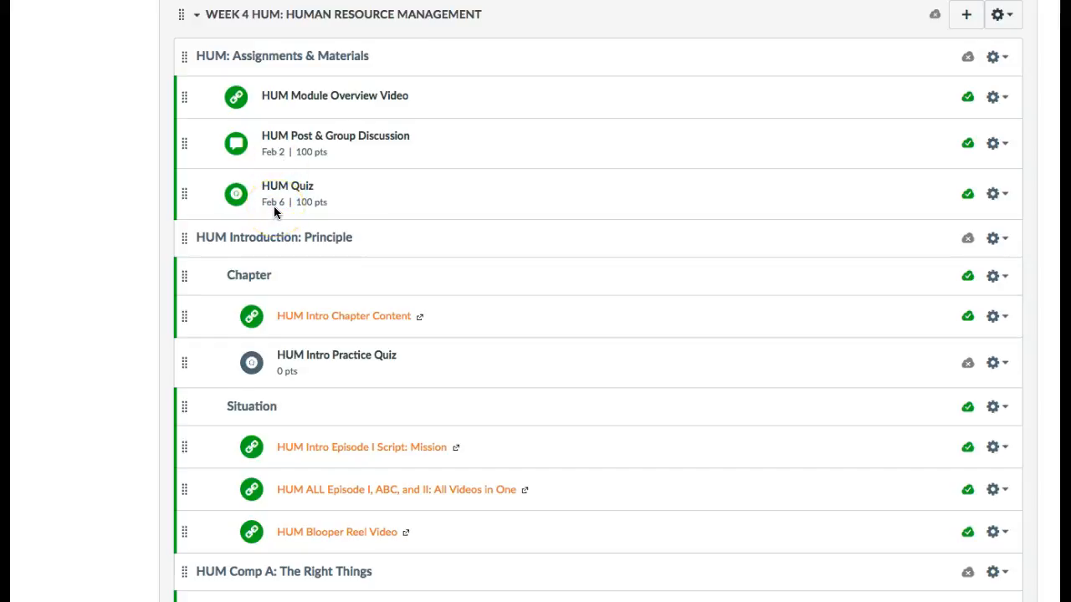
mouse_move(285, 270)
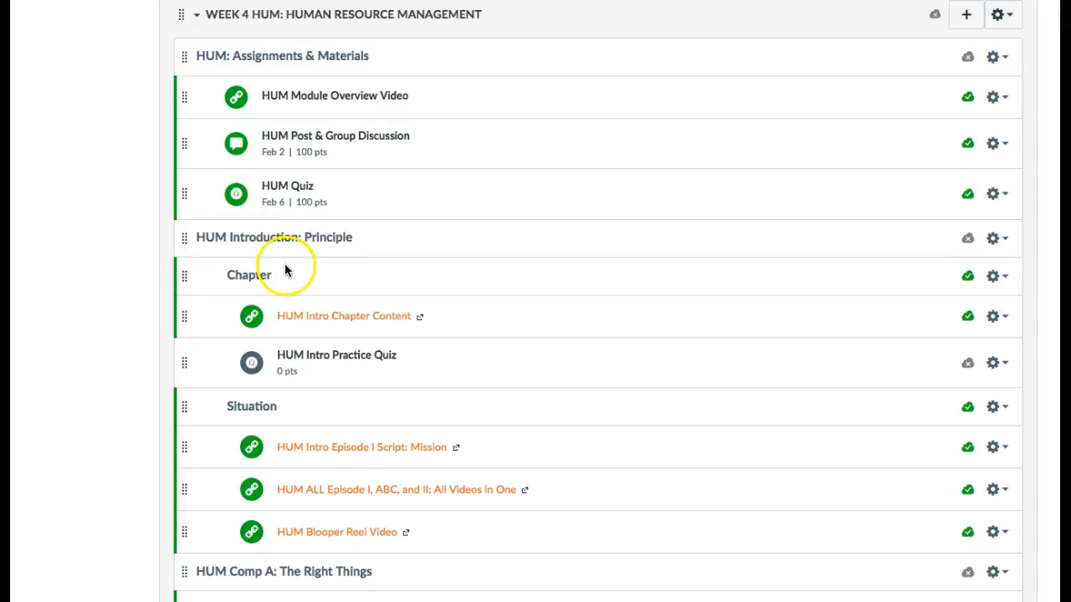
mouse_move(322, 280)
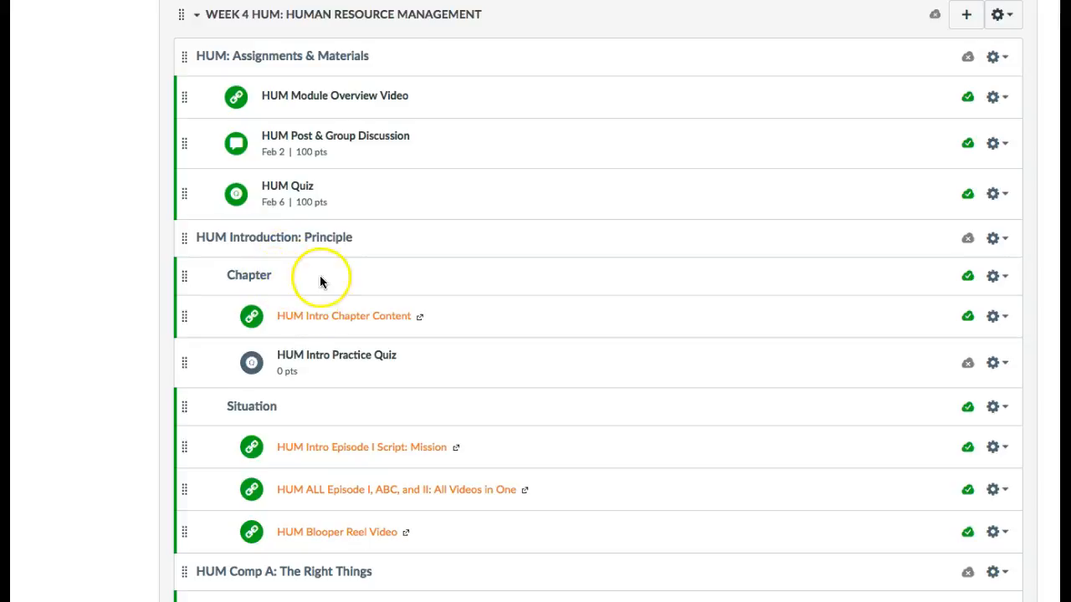
mouse_move(317, 323)
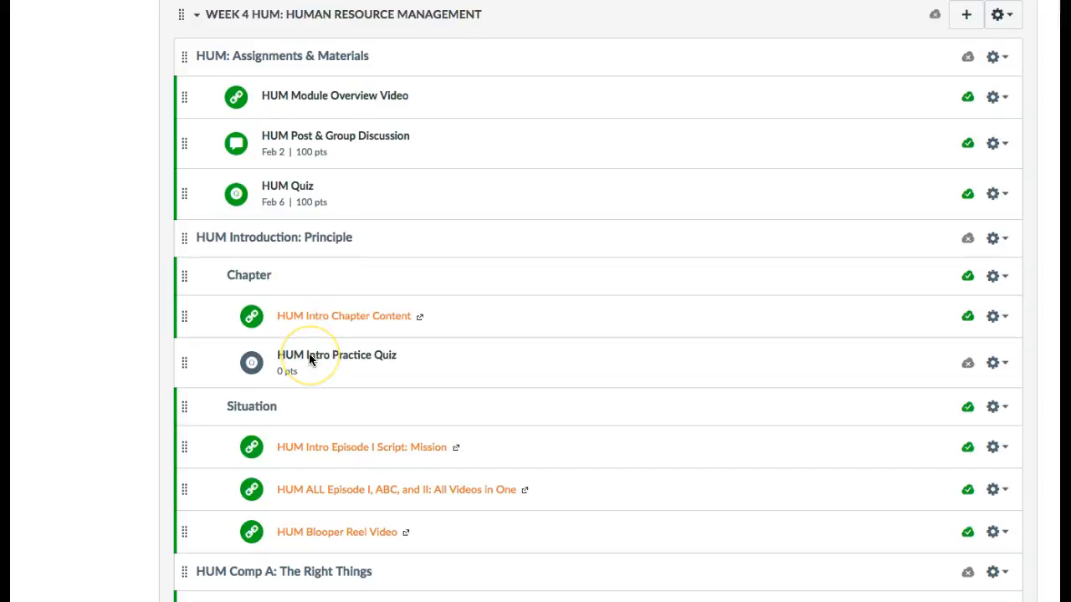
Scroll the Week 4 module to the HUM Post & Group Discussion and read its Important Term/Concept and Exam Question sections.
scroll("down", 3)
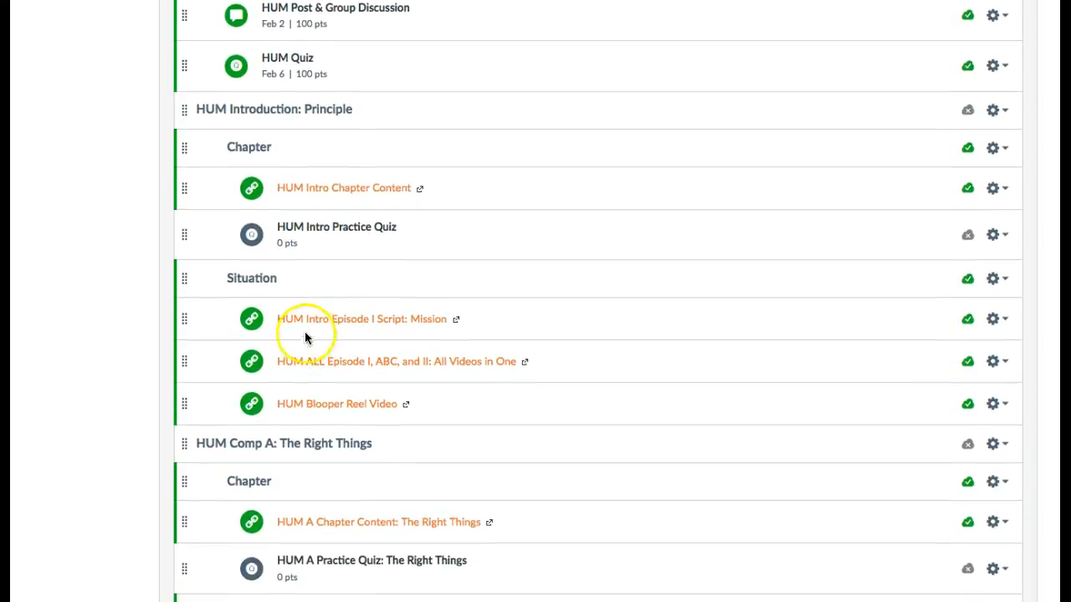
mouse_move(306, 324)
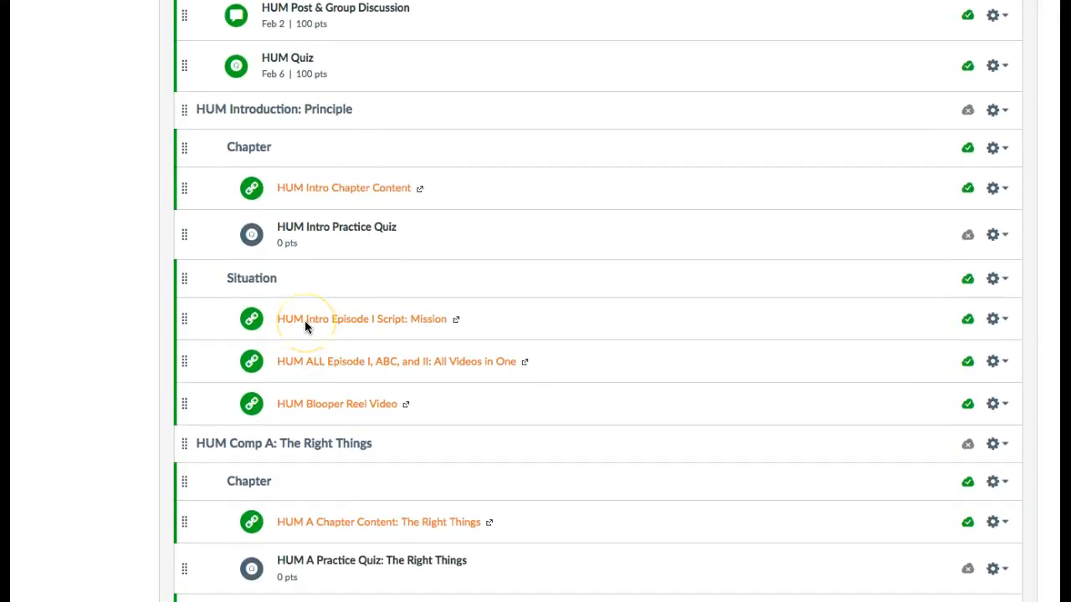
mouse_move(305, 327)
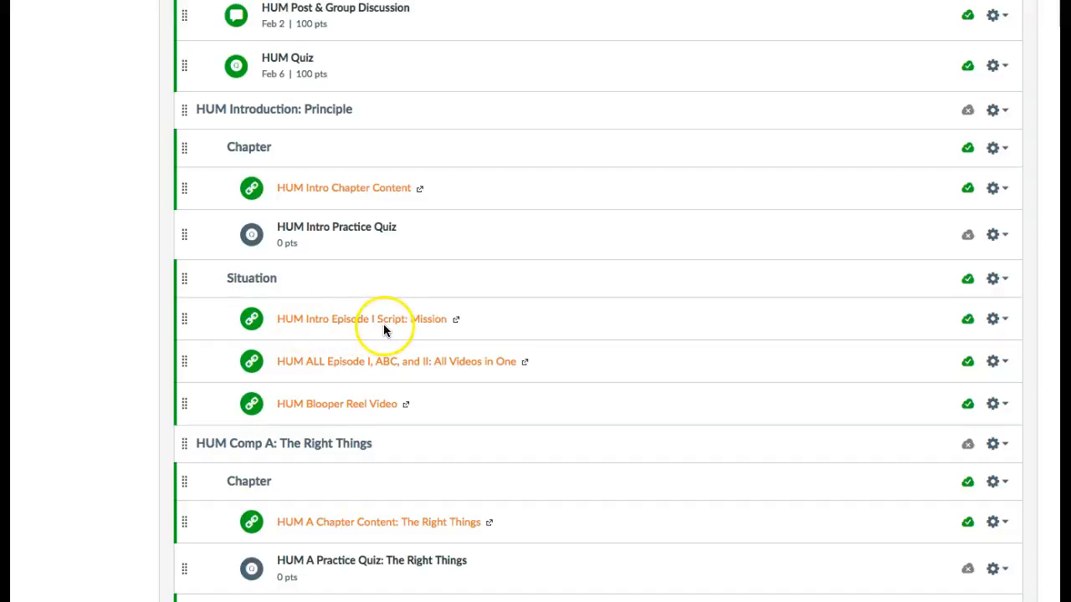
mouse_move(309, 376)
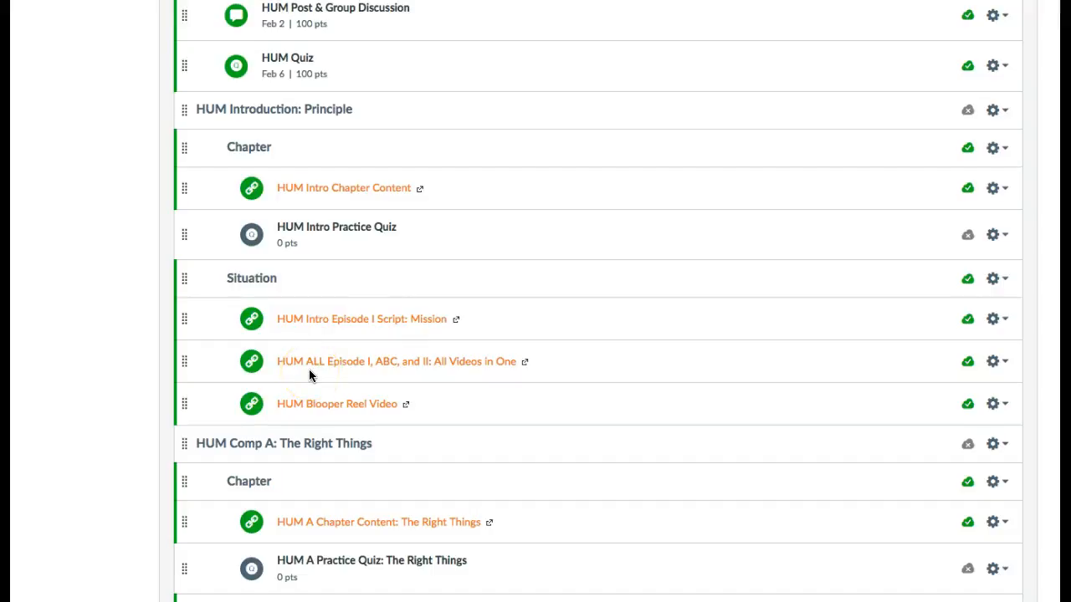
mouse_move(424, 338)
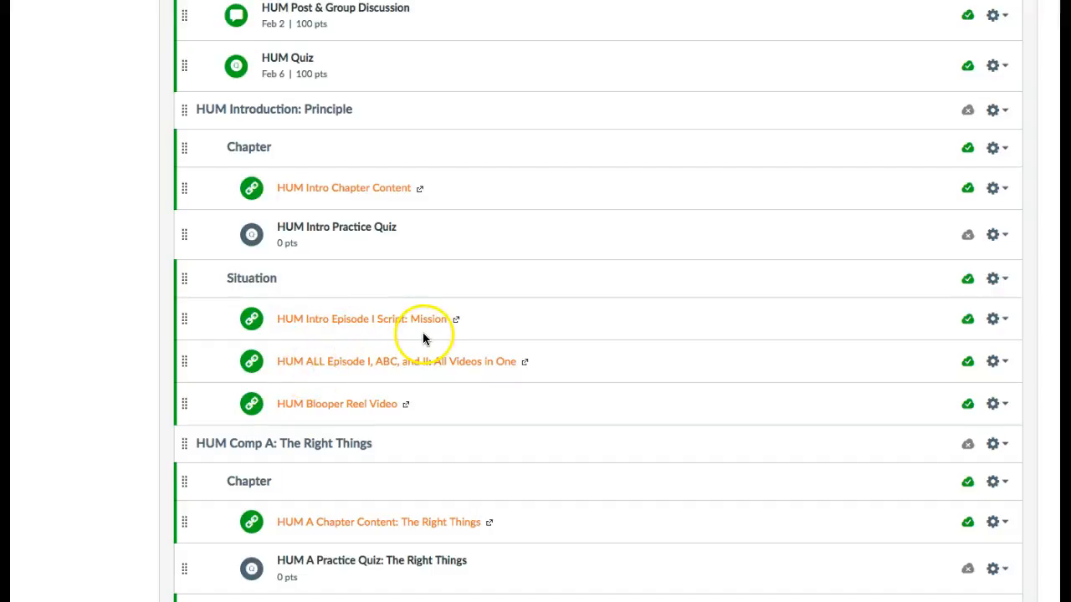
mouse_move(326, 410)
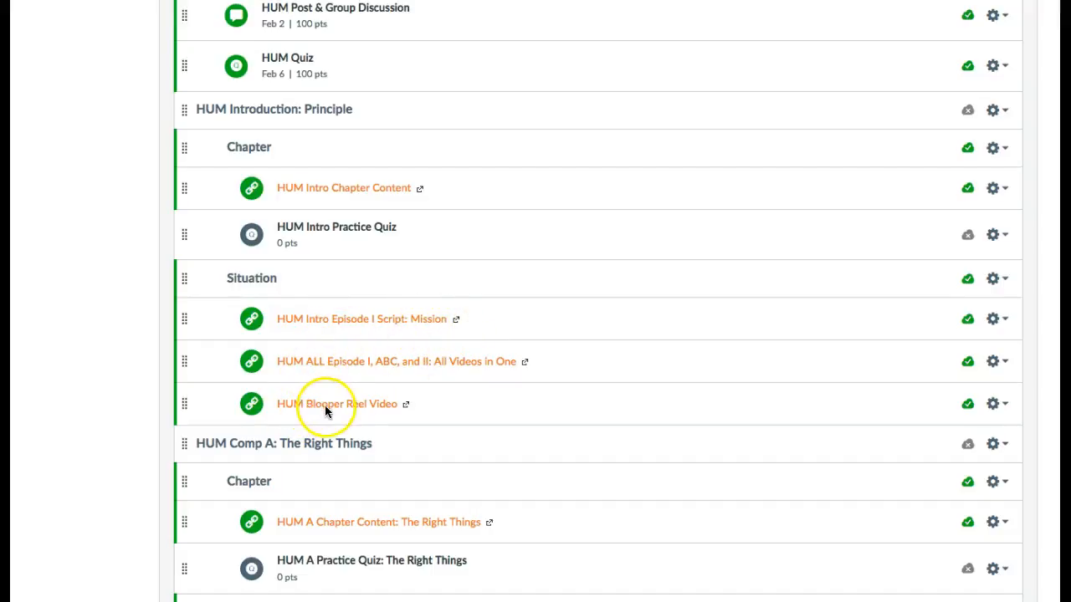
mouse_move(284, 404)
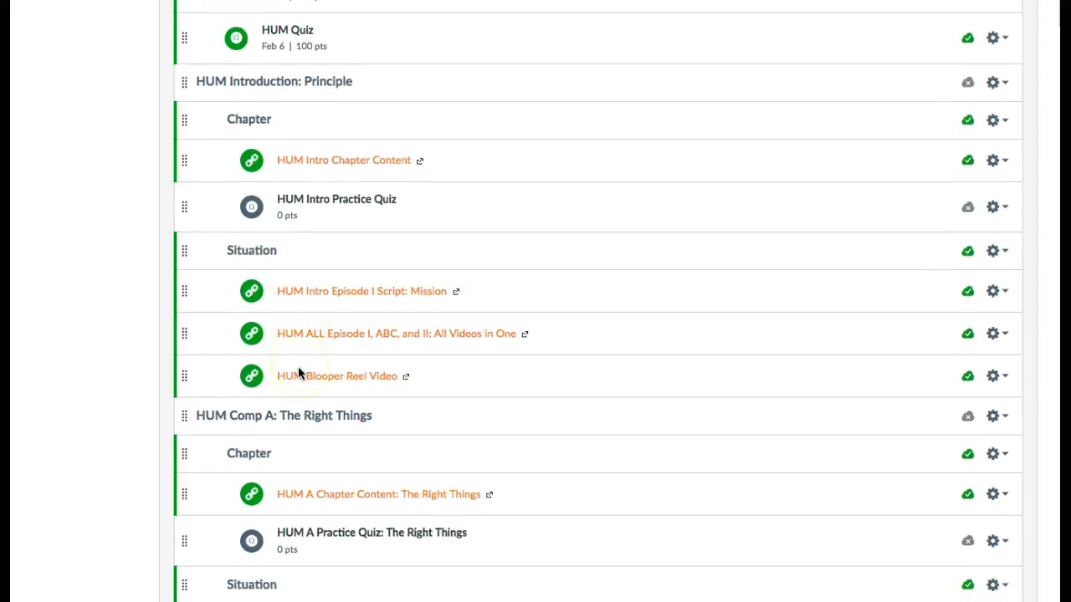
scroll("down", 3)
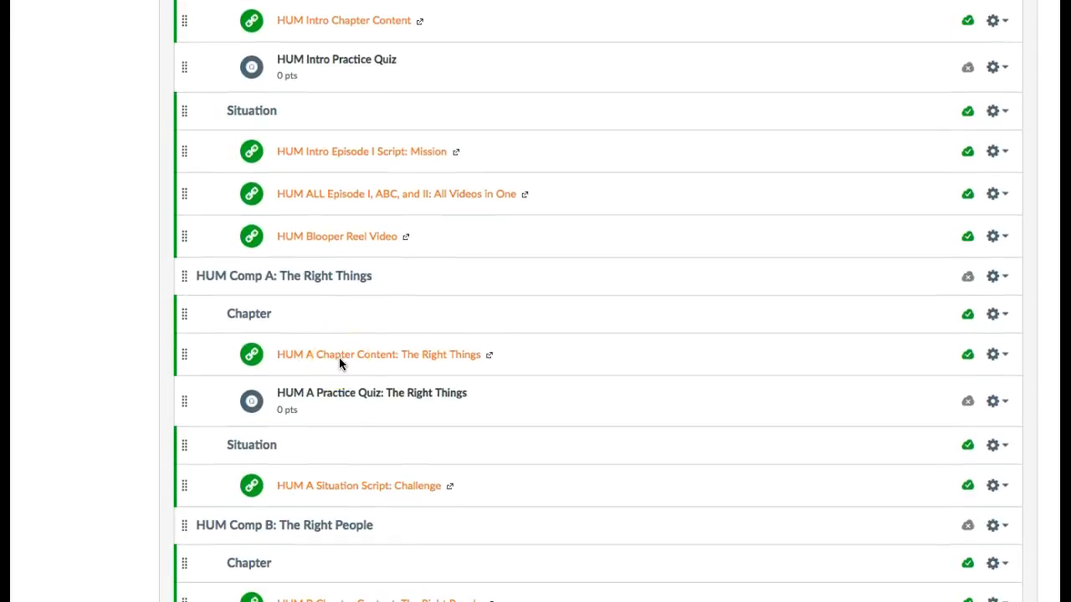
mouse_move(399, 375)
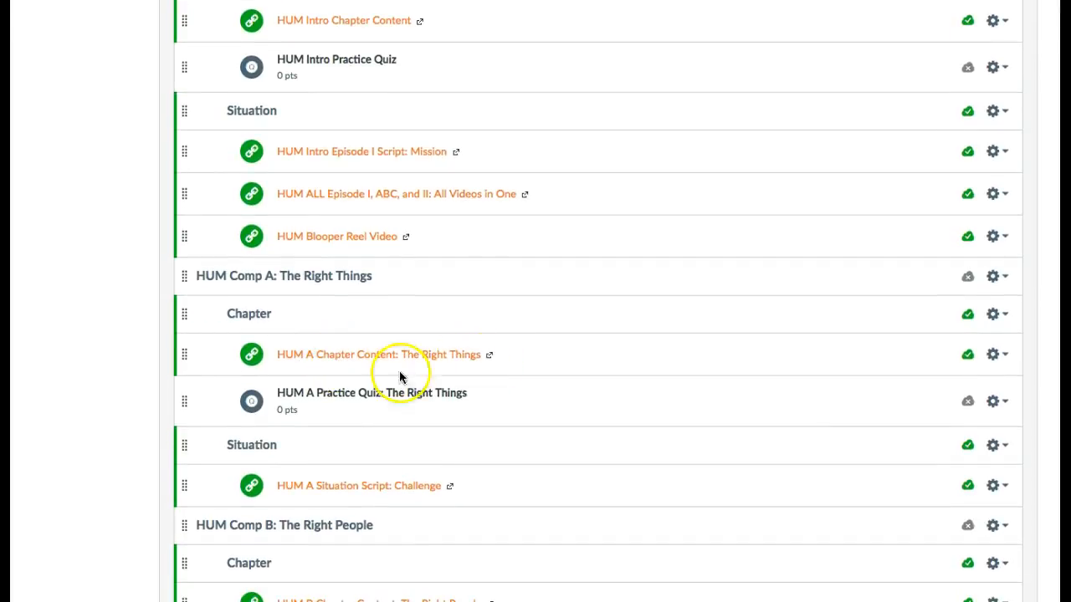
mouse_move(371, 394)
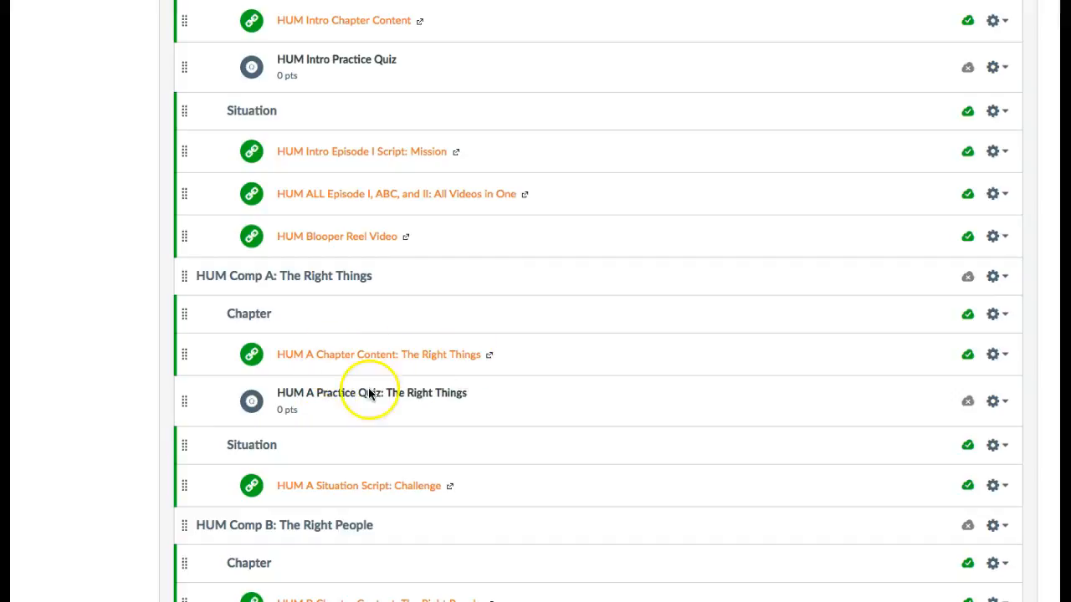
mouse_move(336, 405)
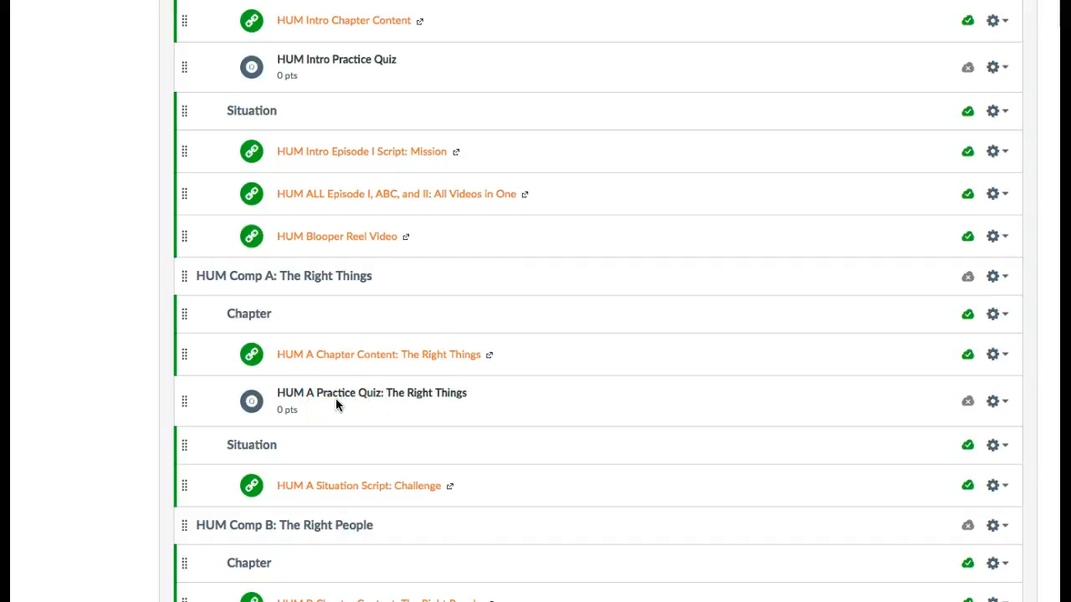
scroll("down", 3)
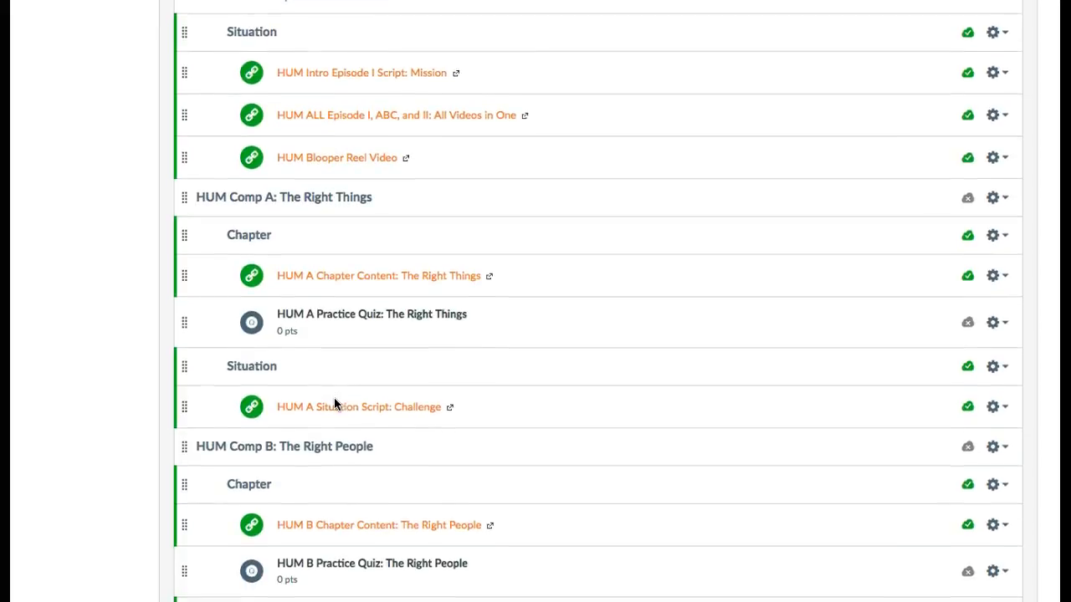
mouse_move(375, 415)
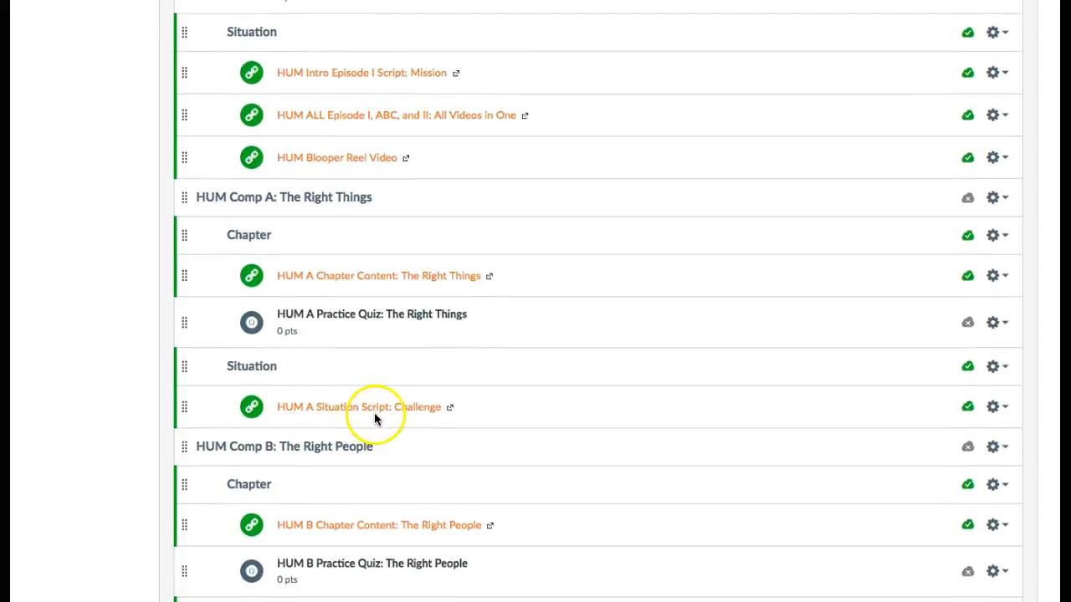
scroll("down", 3)
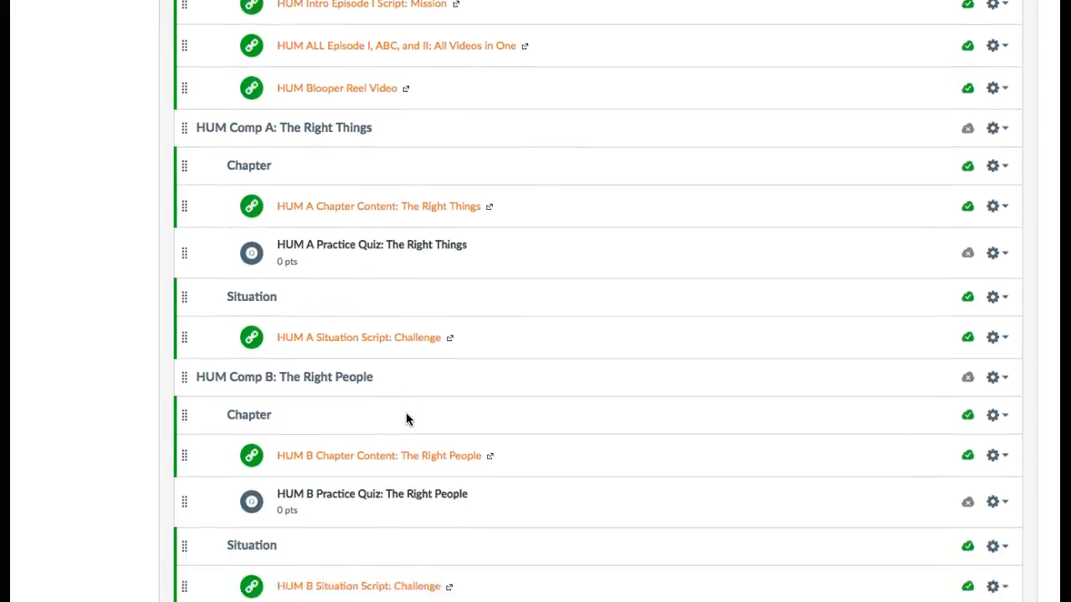
scroll("down", 3)
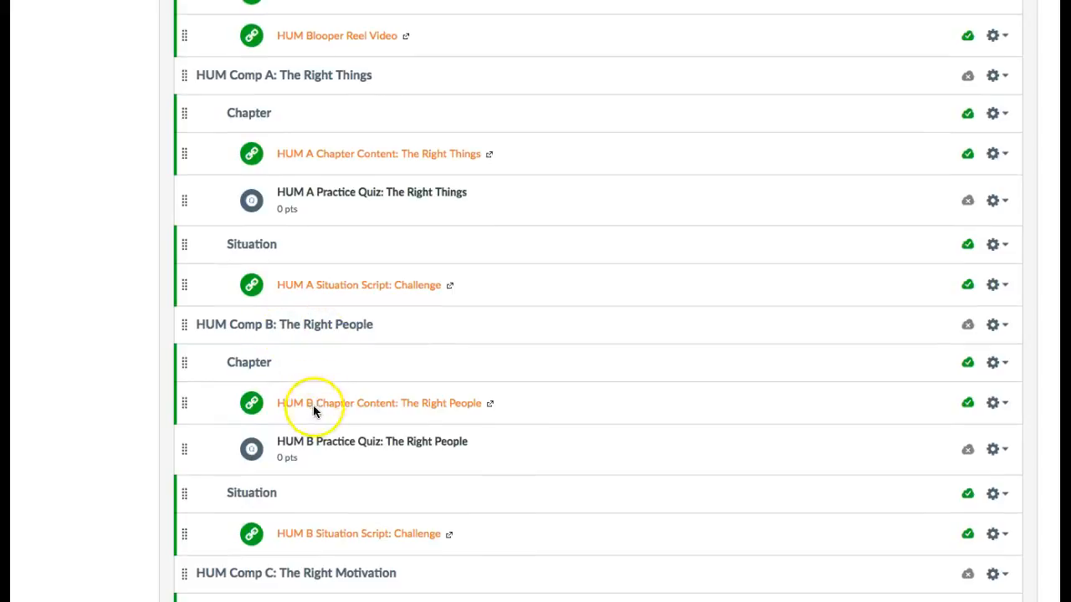
mouse_move(354, 451)
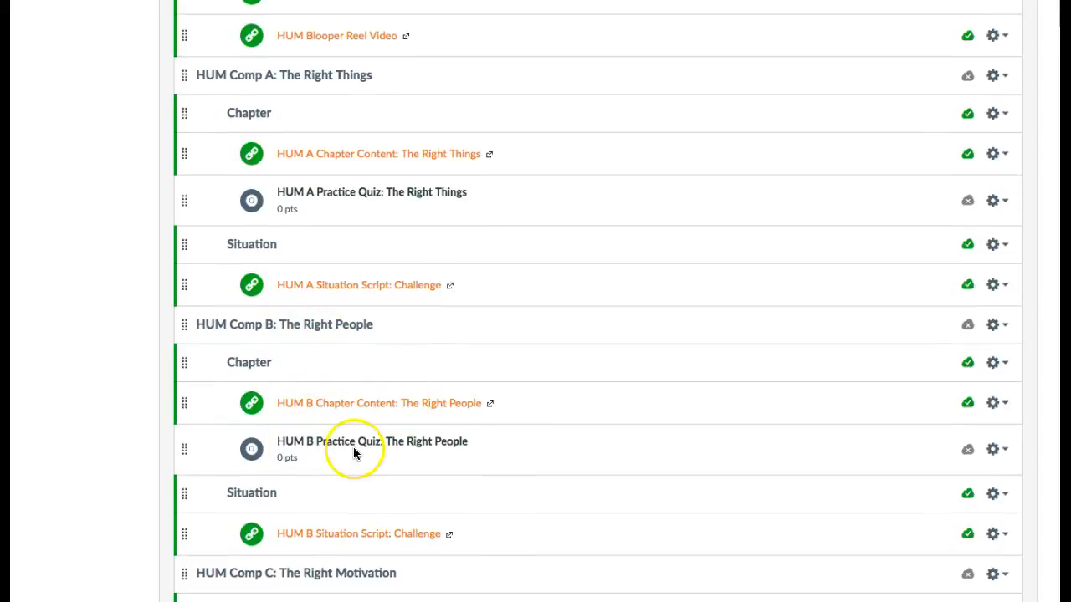
scroll("down", 3)
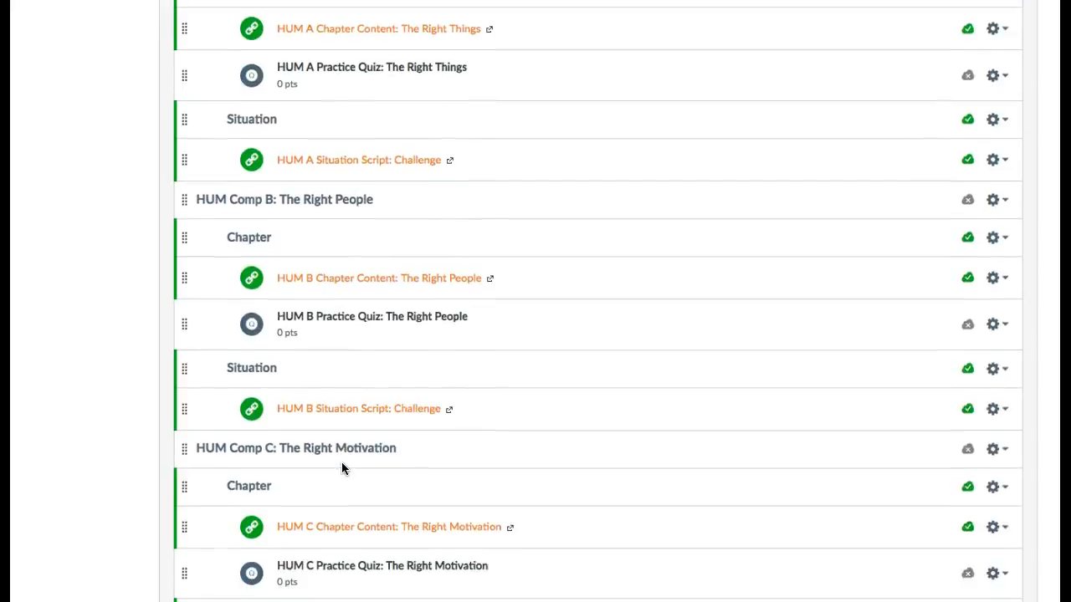
scroll("down", 3)
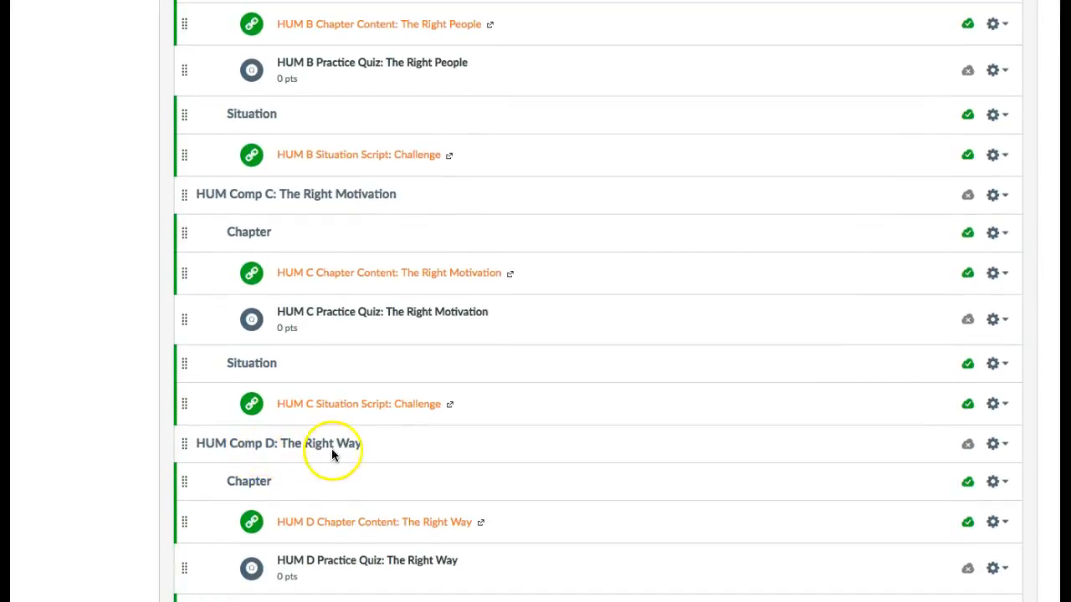
scroll("down", 3)
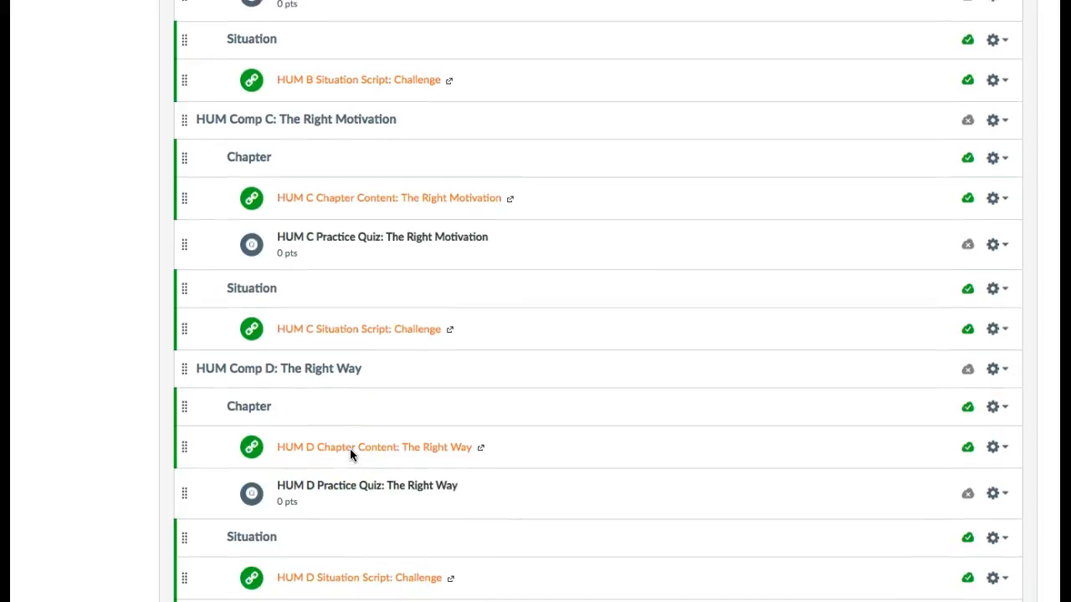
scroll("down", 3)
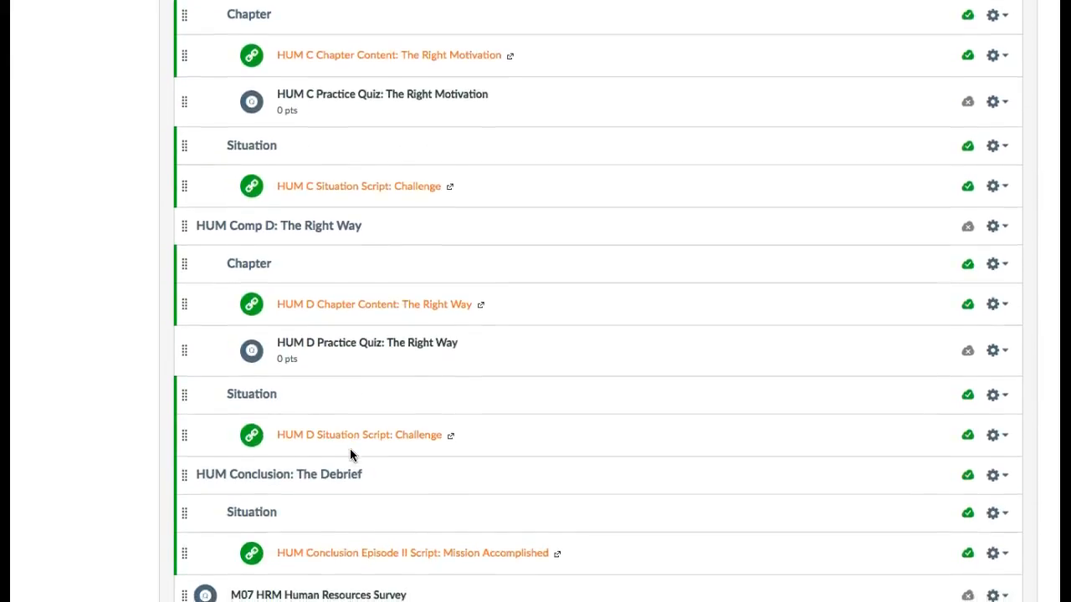
scroll("up", 3)
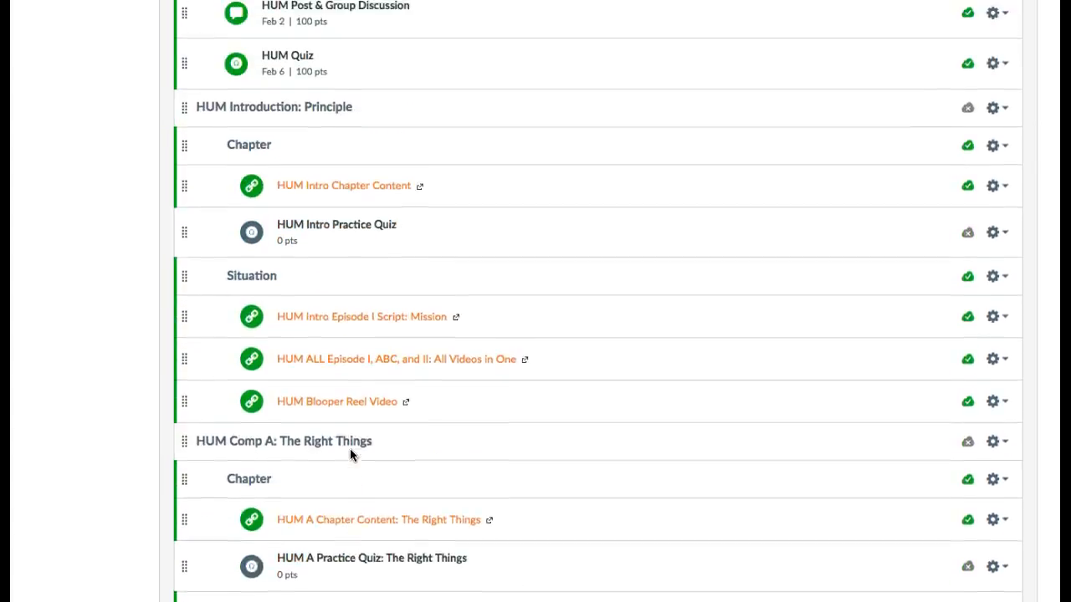
scroll("up", 3)
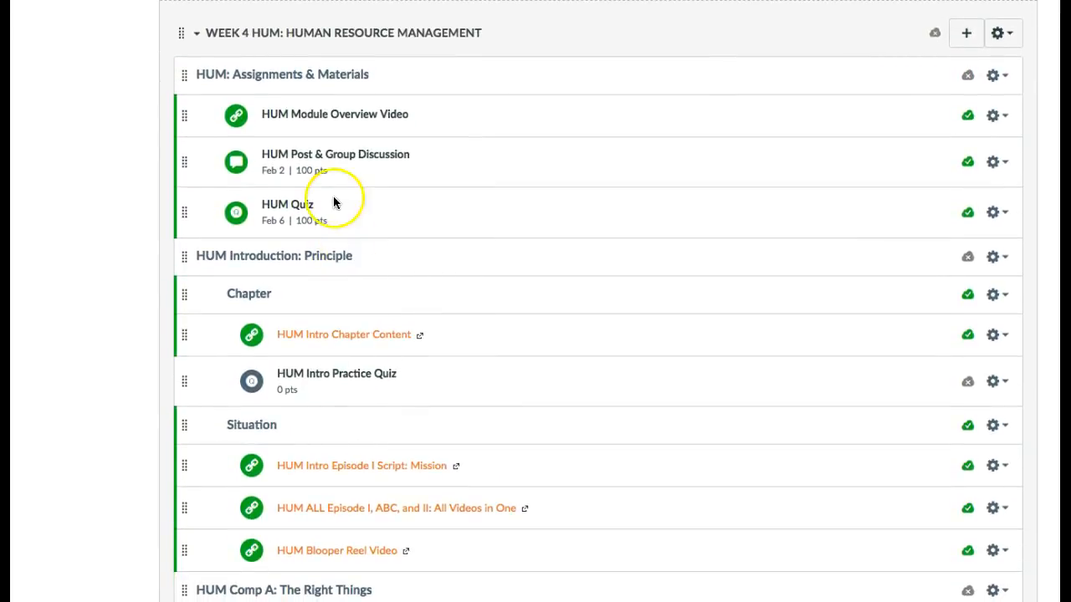
right_click(335, 154)
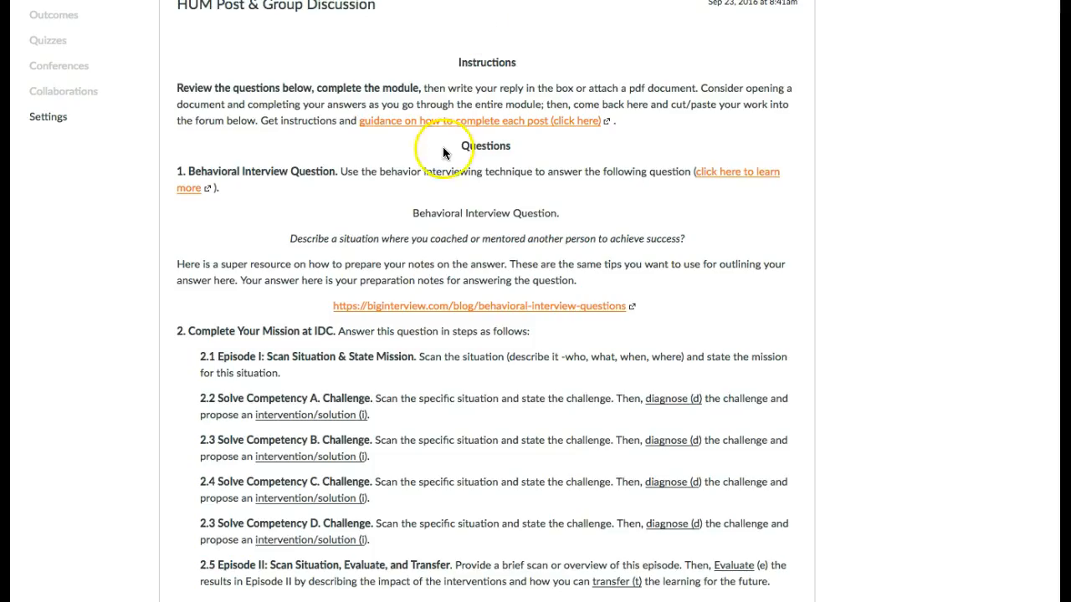
mouse_move(208, 149)
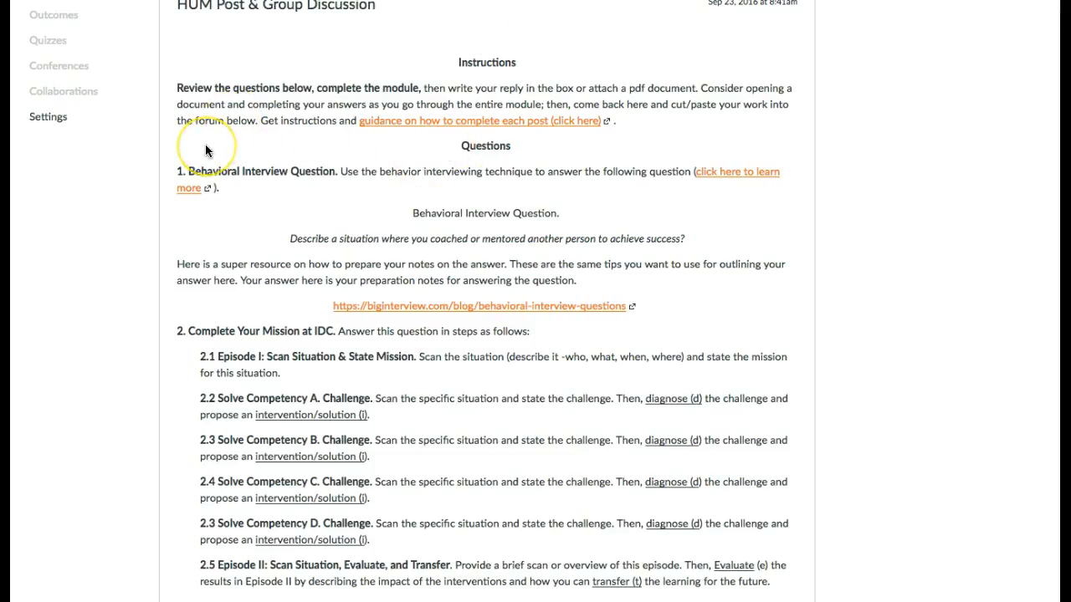
mouse_move(235, 182)
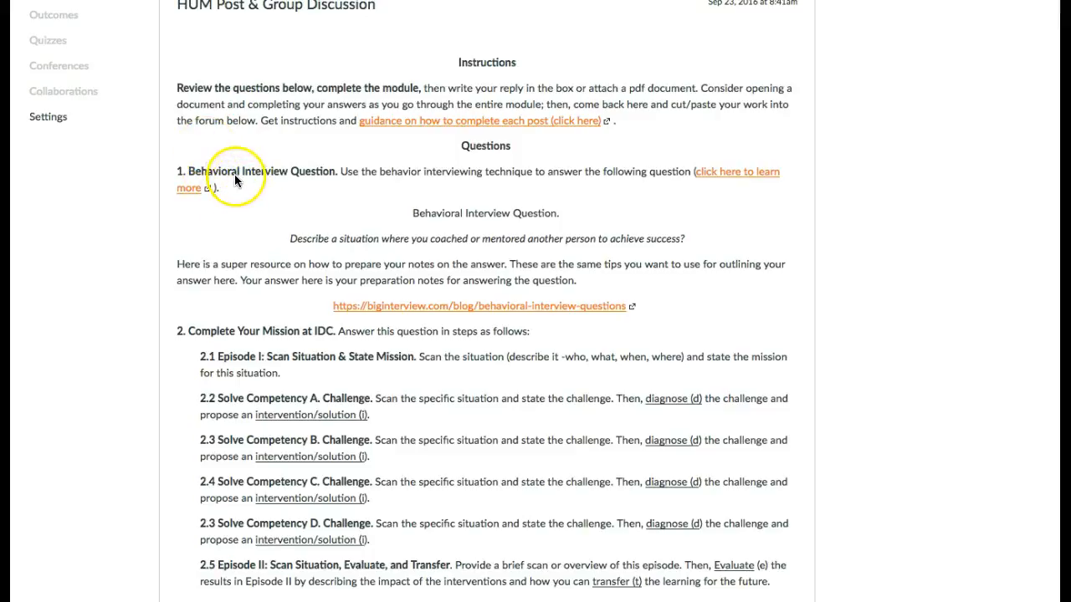
mouse_move(308, 237)
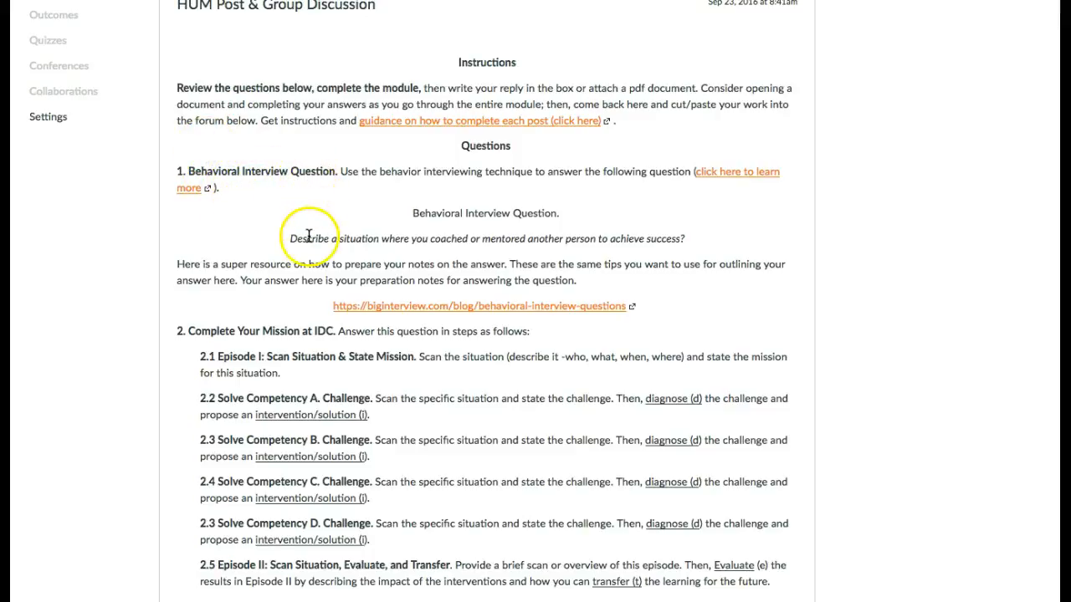
mouse_move(504, 245)
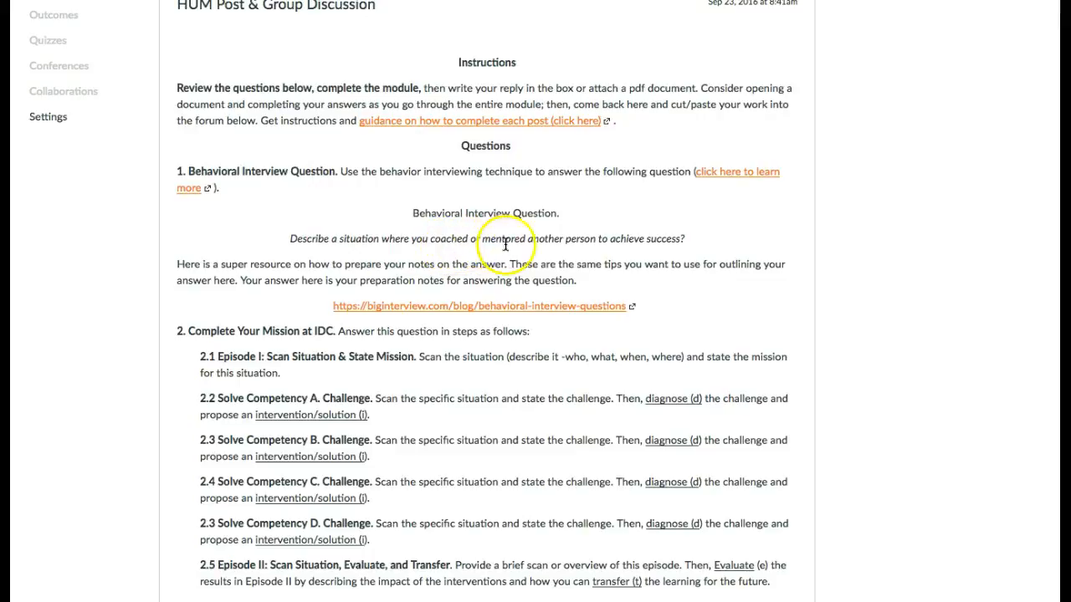
mouse_move(682, 241)
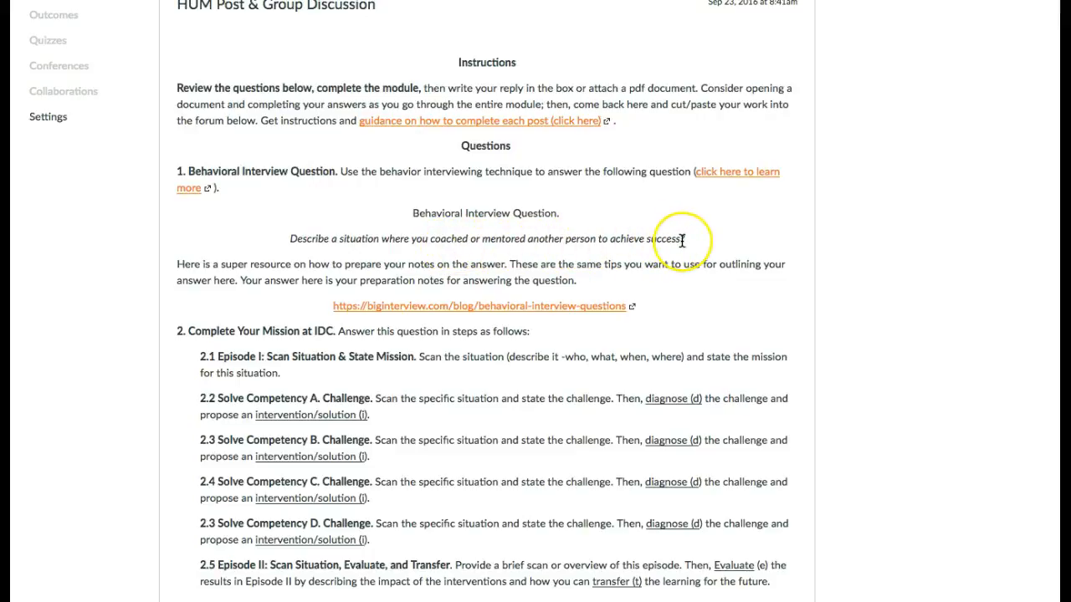
mouse_move(205, 260)
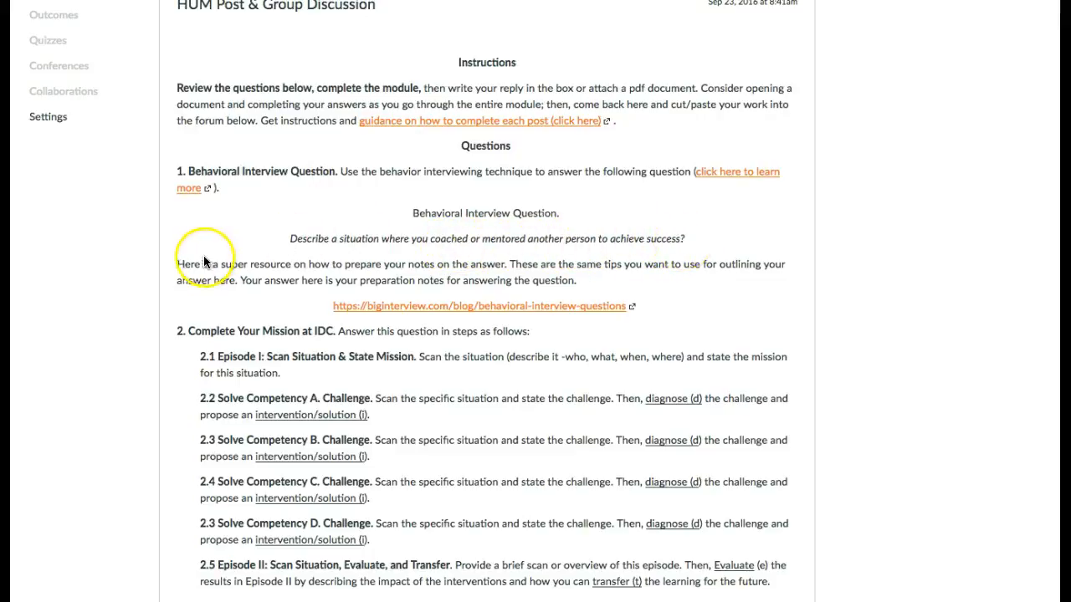
mouse_move(409, 292)
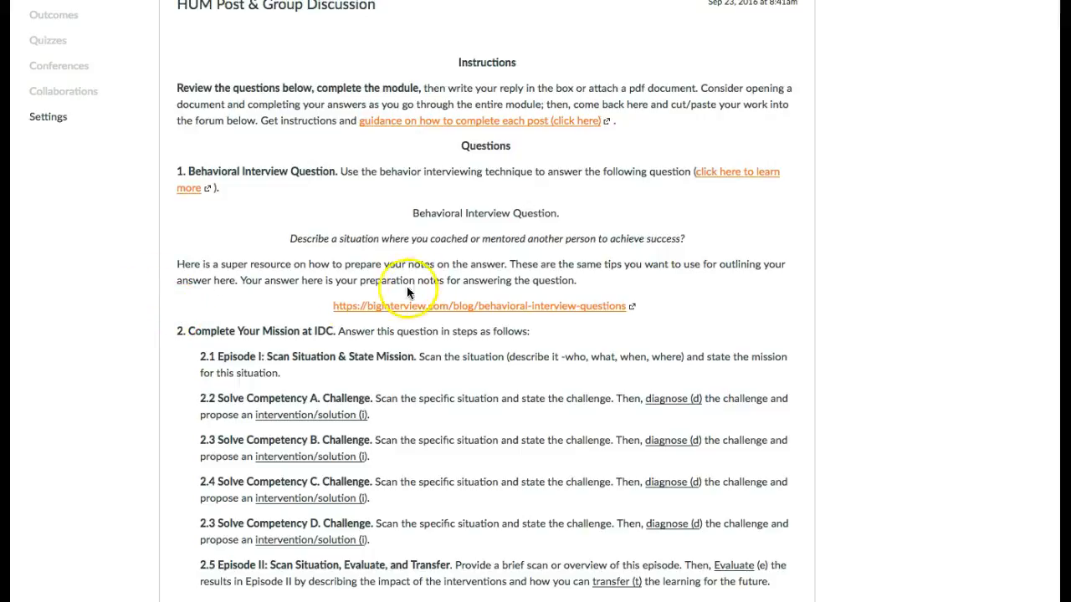
mouse_move(220, 330)
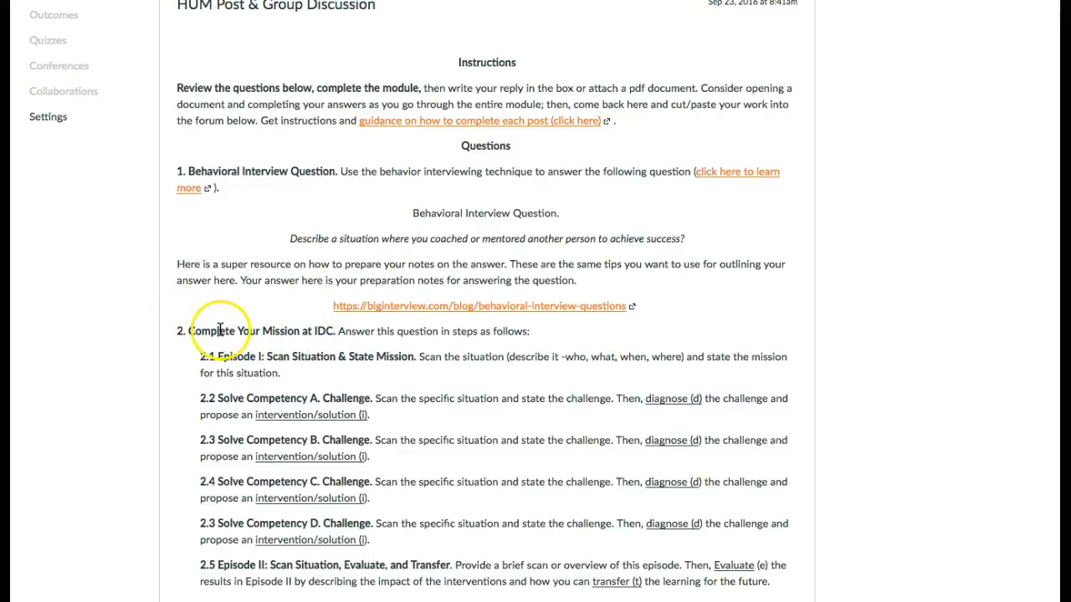
mouse_move(279, 343)
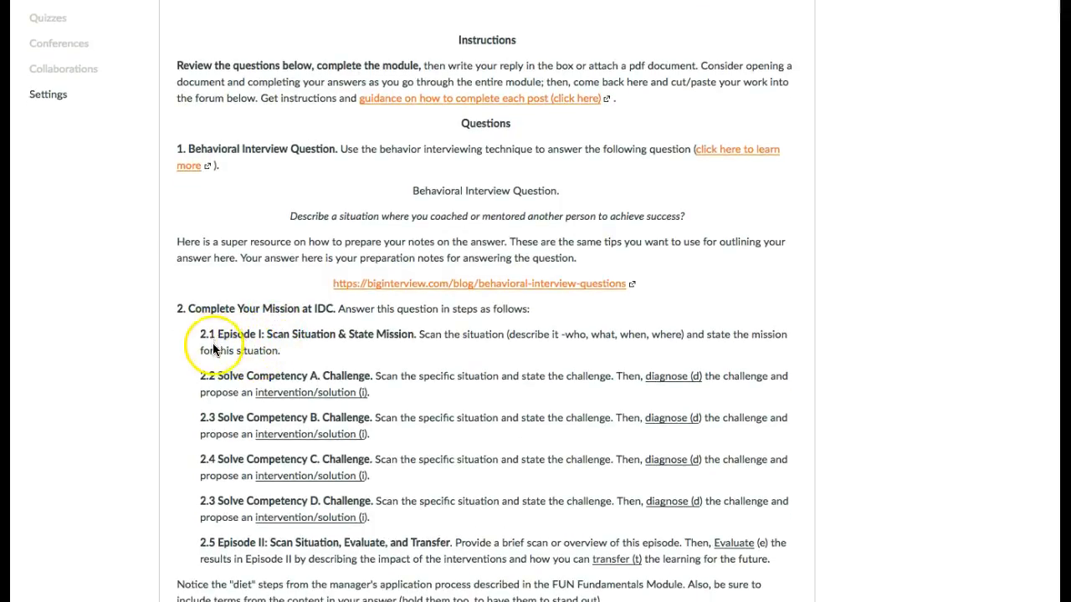
scroll("down", 3)
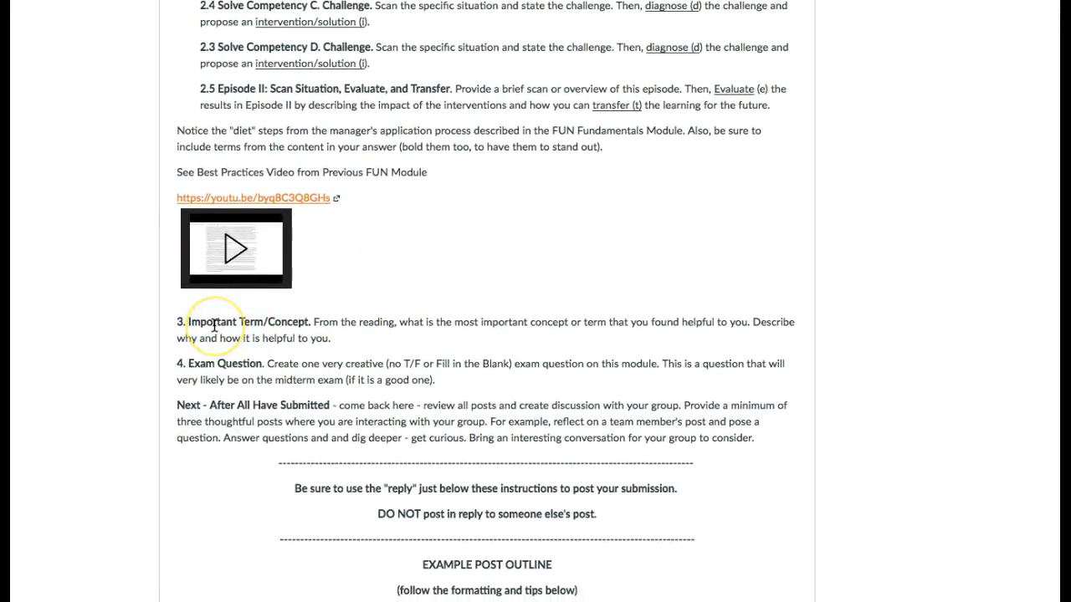
mouse_move(352, 335)
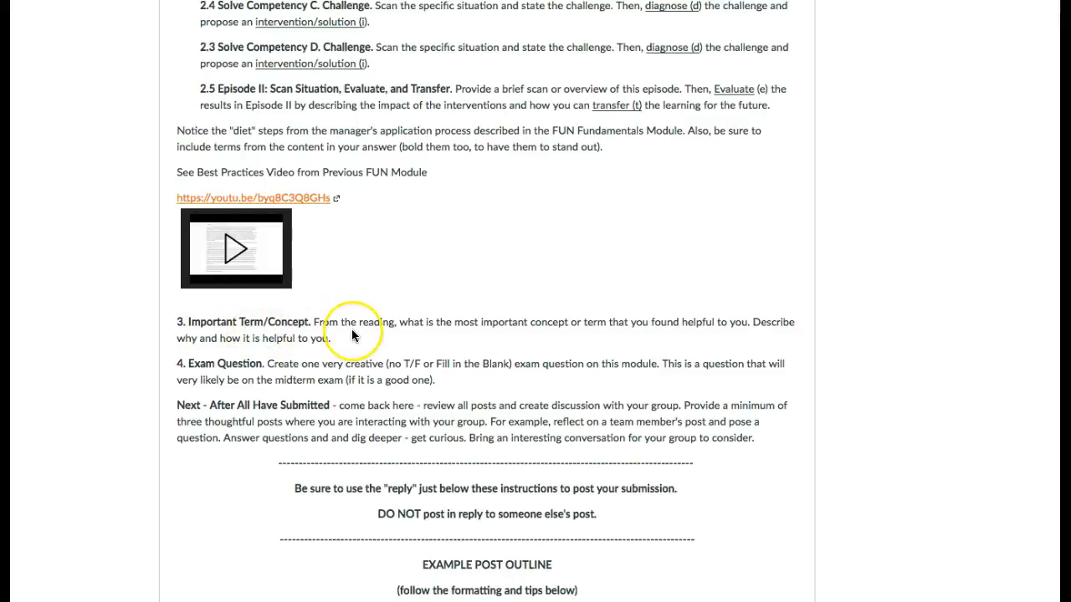
mouse_move(353, 335)
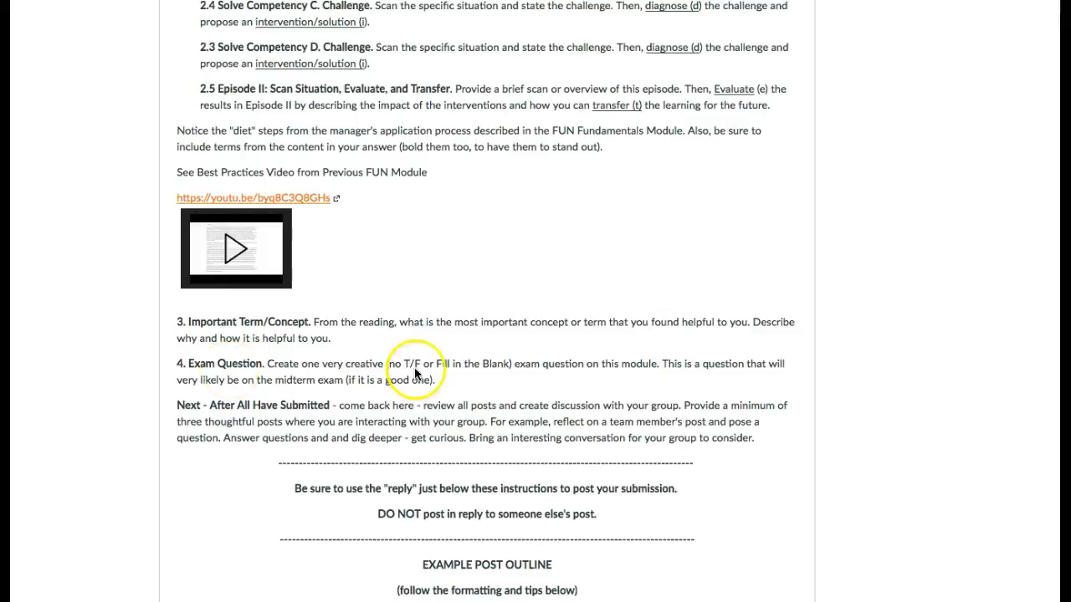
mouse_move(234, 393)
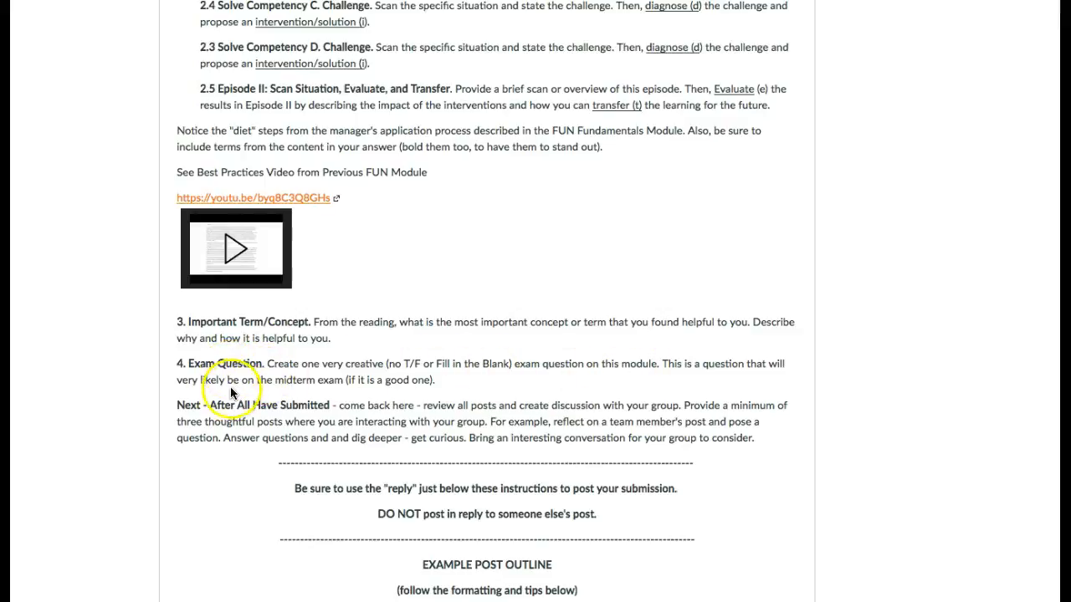
scroll("up", 3)
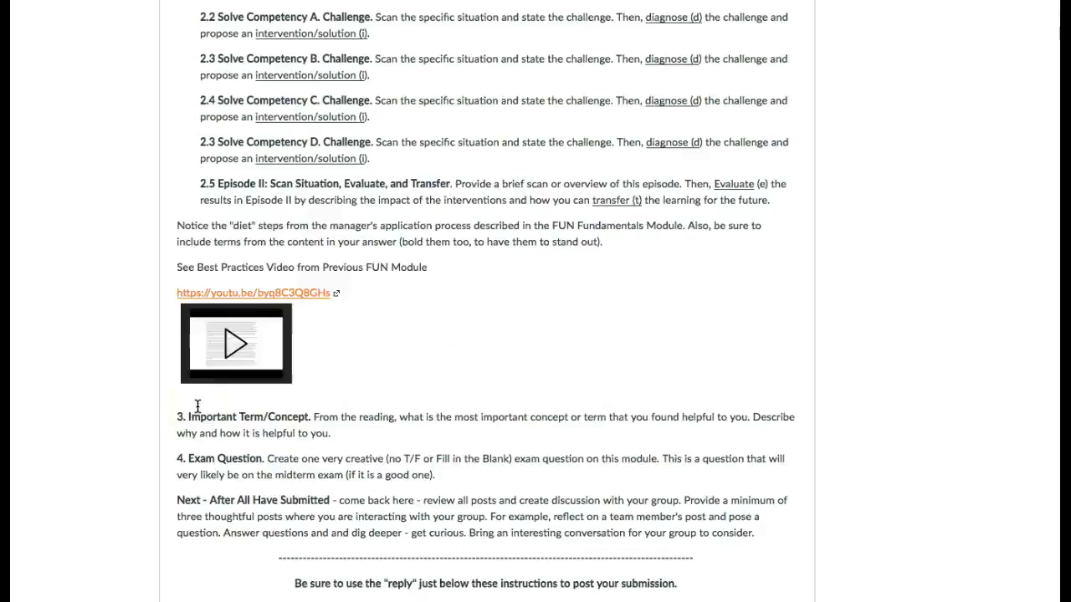
scroll("up", 3)
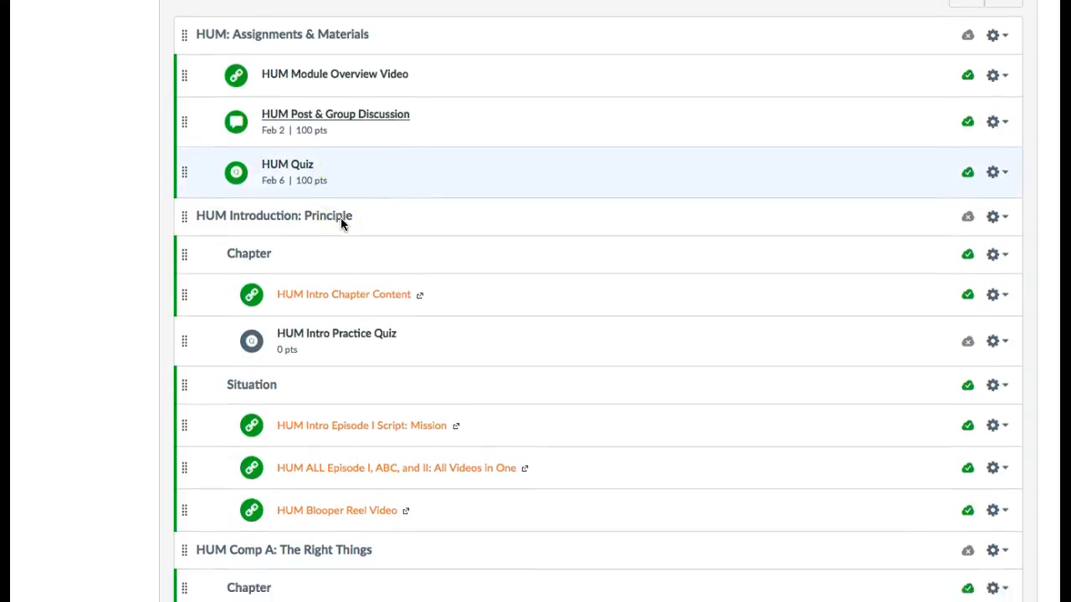
Scroll the Week 4 HUM module list through Comp A and Comp B: The Right People items.
scroll("up", 3)
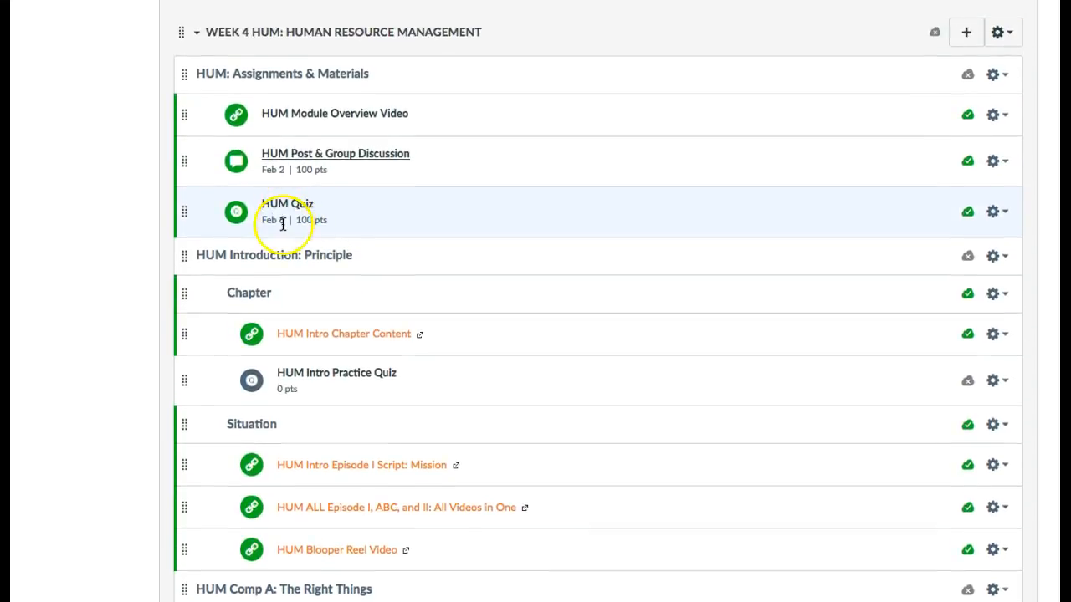
mouse_move(327, 305)
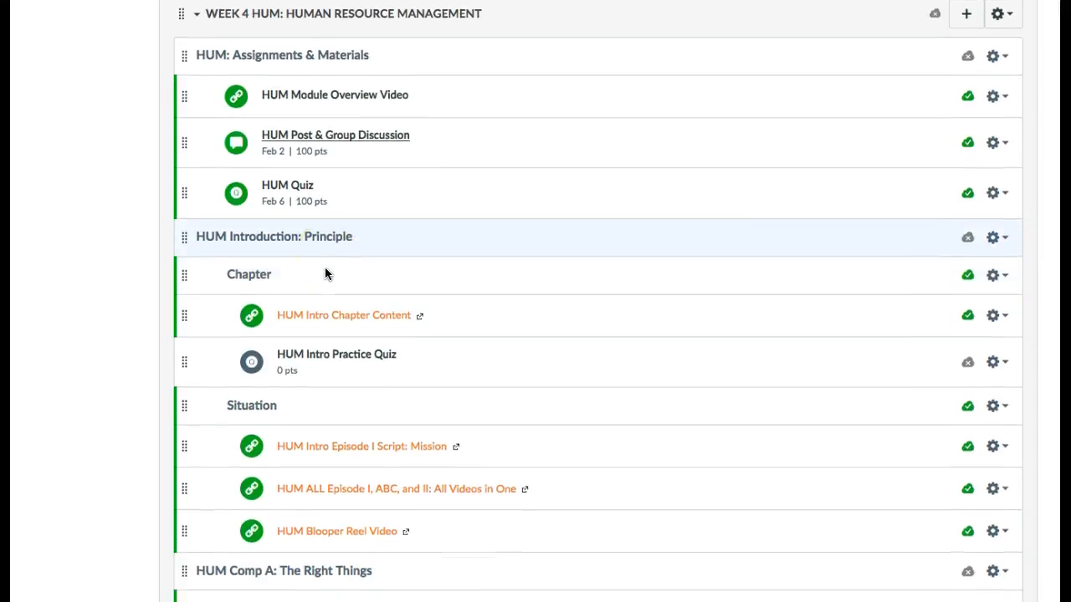
scroll("down", 3)
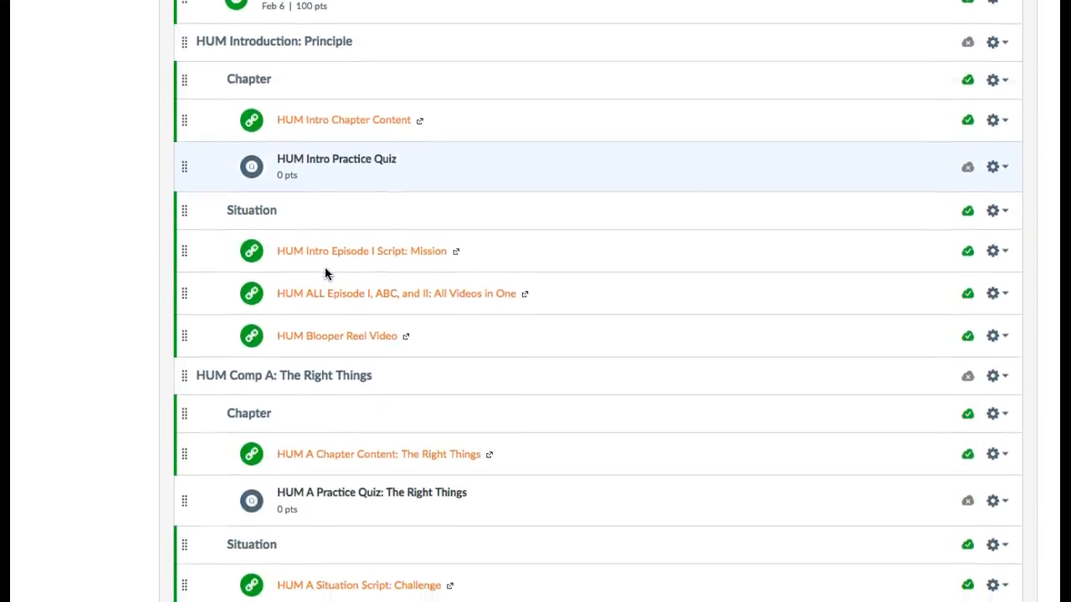
scroll("down", 3)
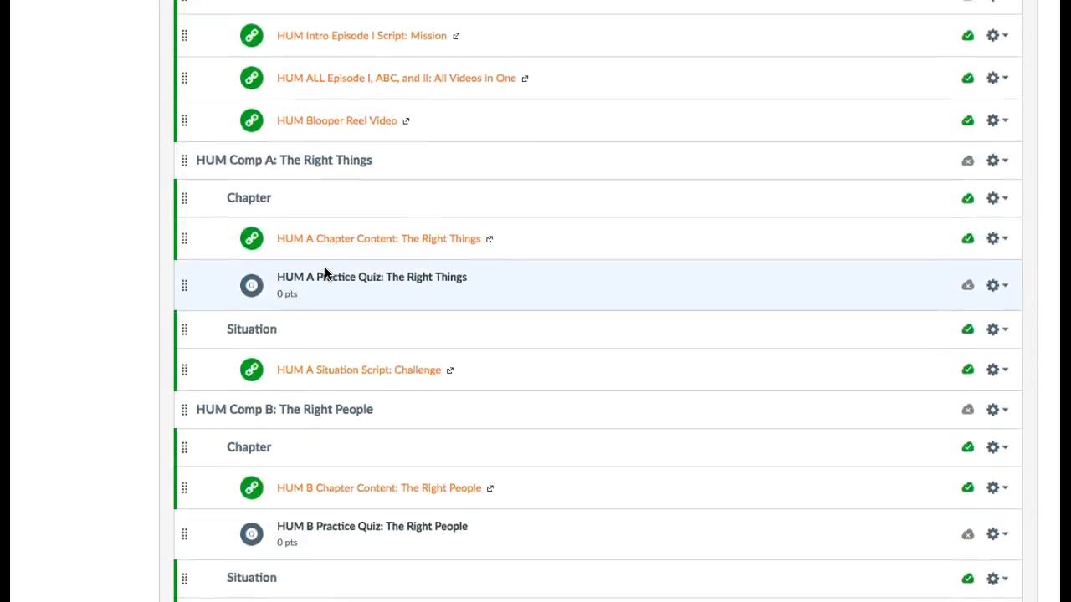
scroll("up", 3)
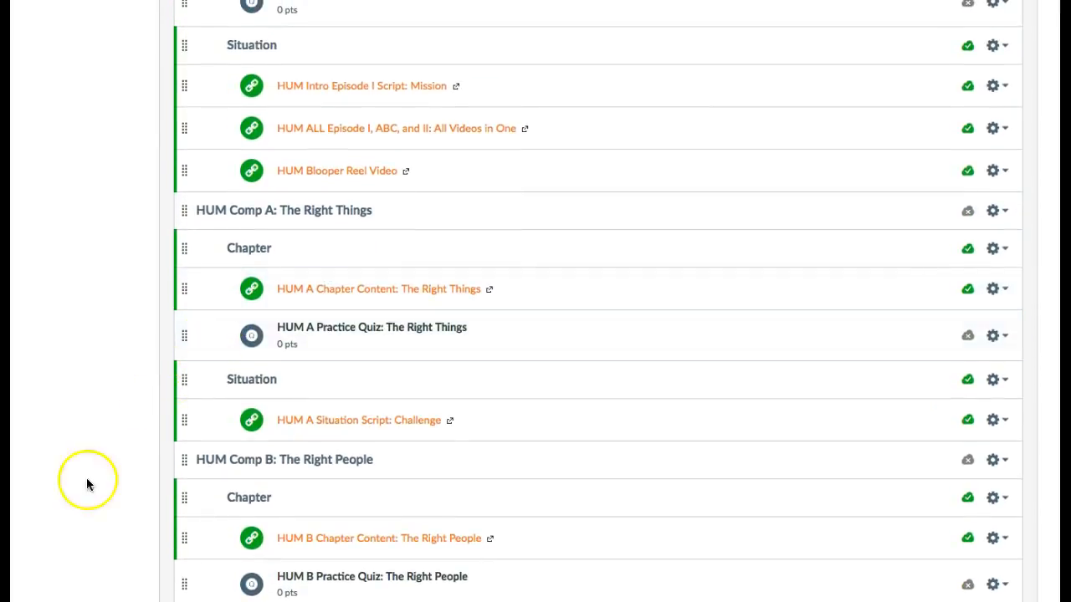